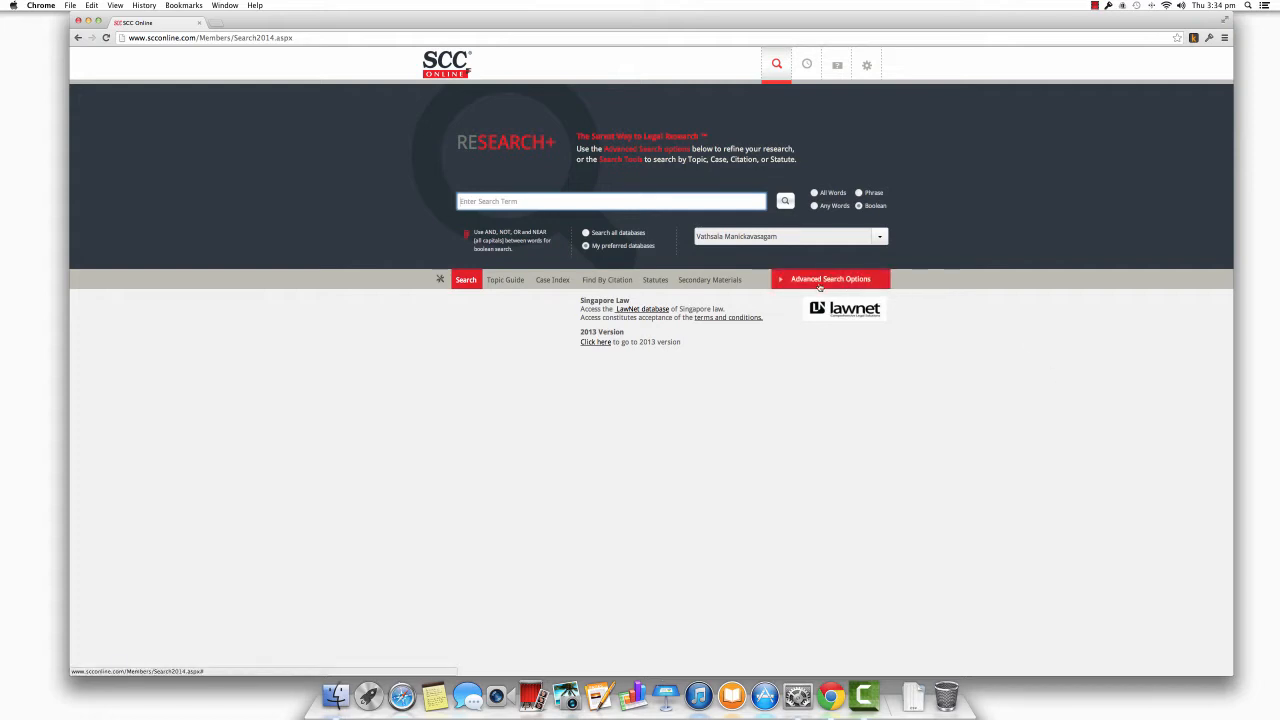
Expand the Advanced Search Options panel below the search box.
{"action": "left_click", "coordinate": [830, 280]}
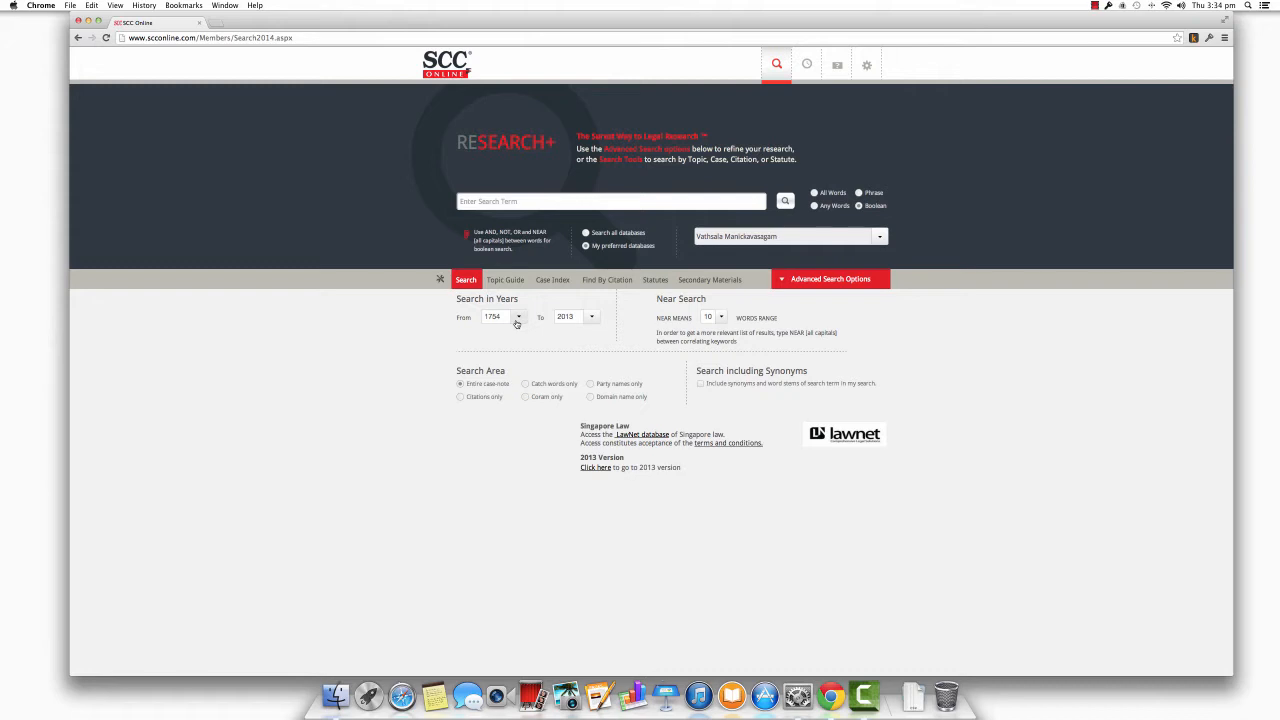
Set Search in Years from 1931 to 1978.
{"action": "left_click", "coordinate": [518, 316]}
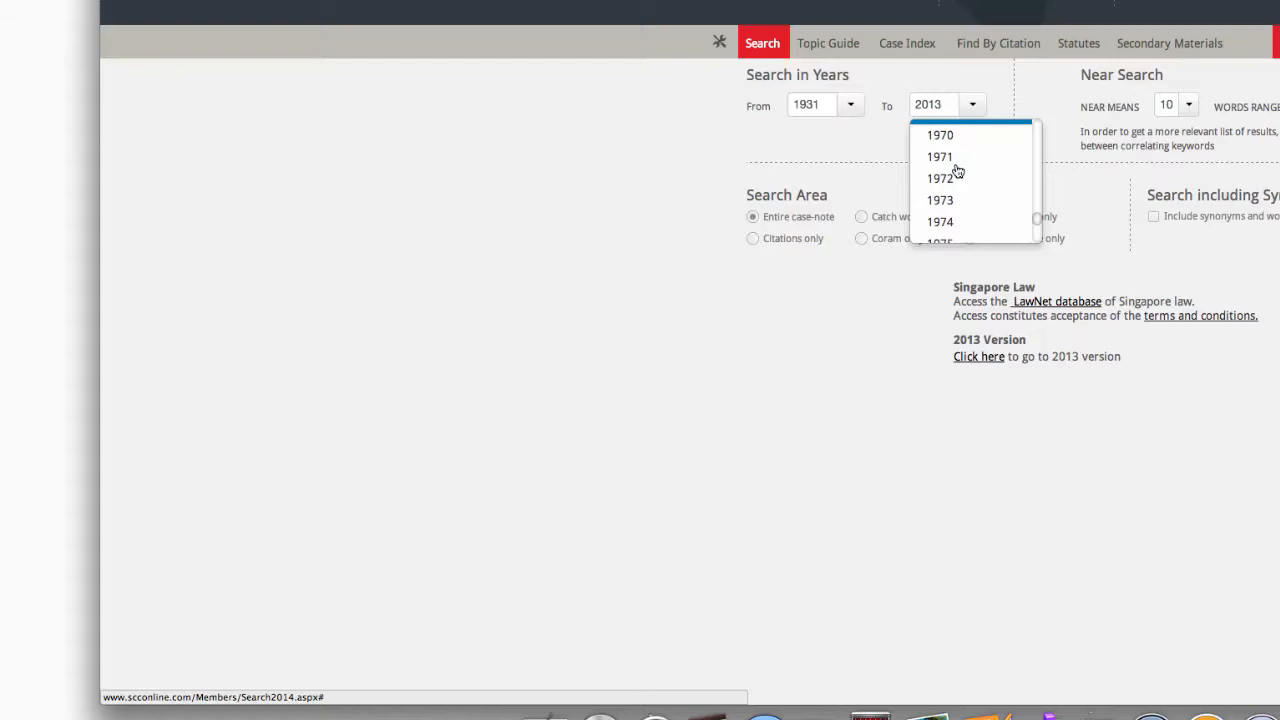
{"action": "left_click", "coordinate": [940, 220]}
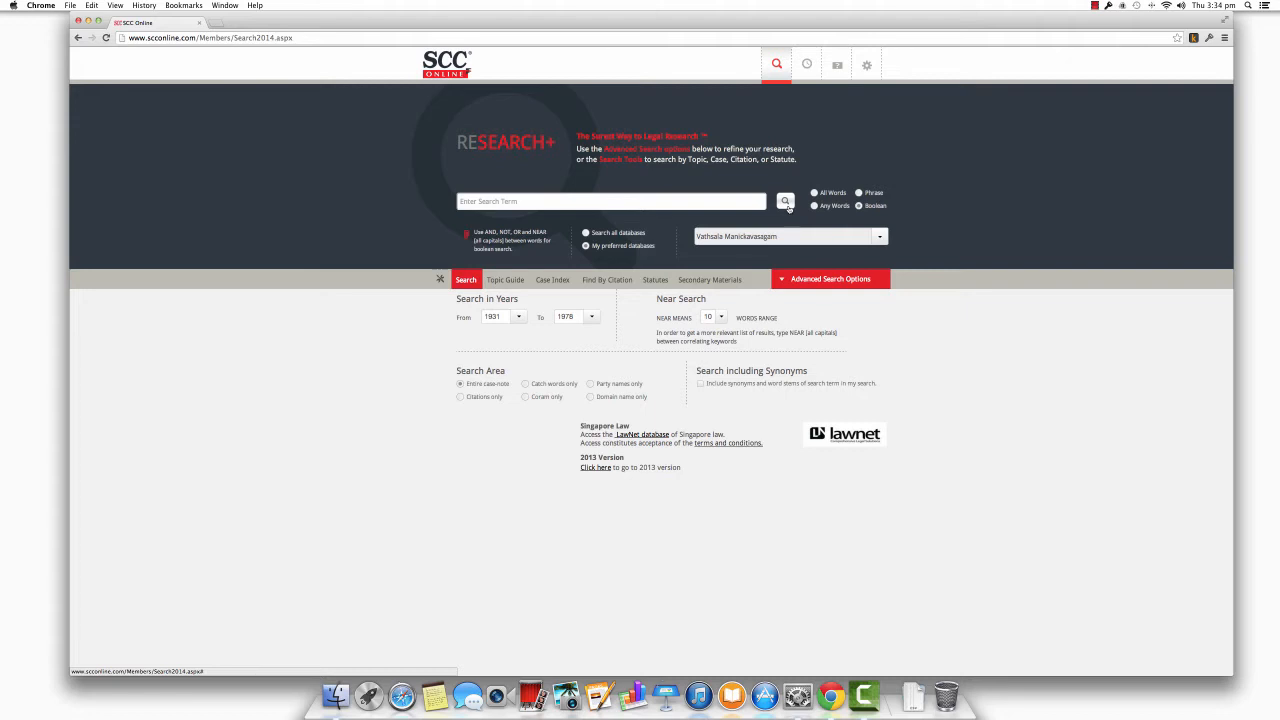
{"action": "mouse_move", "coordinate": [788, 328]}
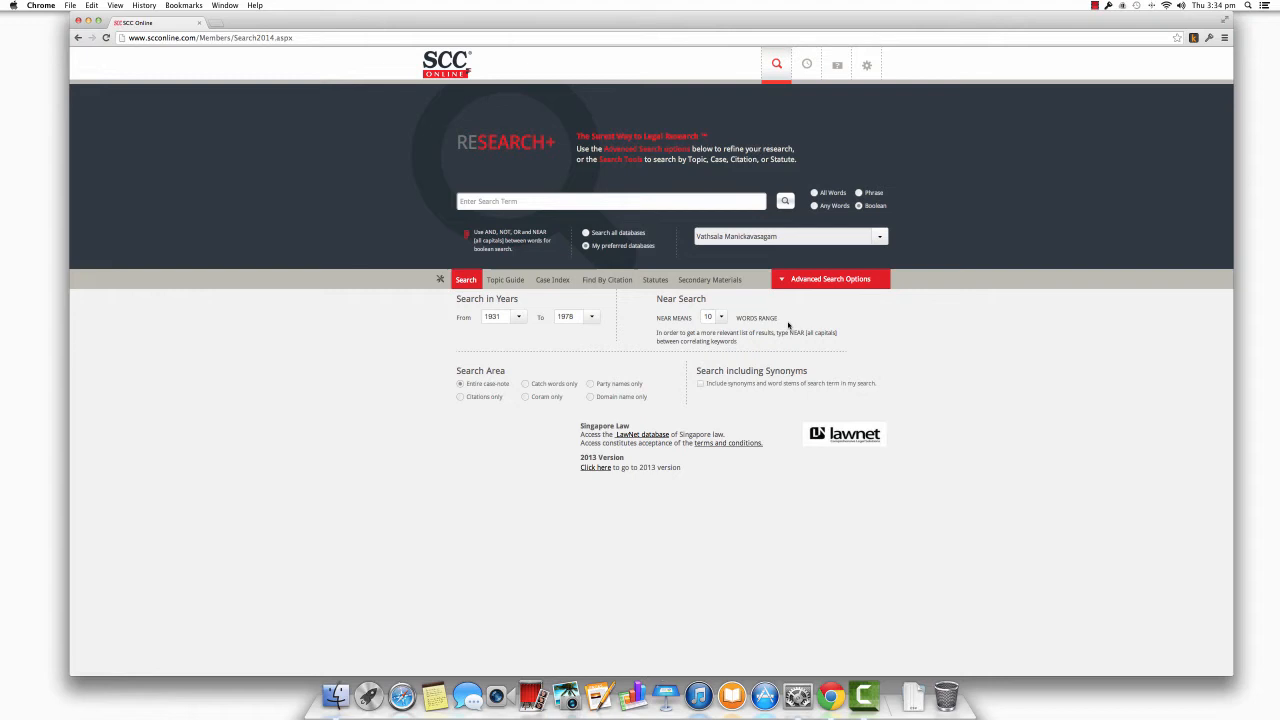
{"action": "mouse_move", "coordinate": [788, 324]}
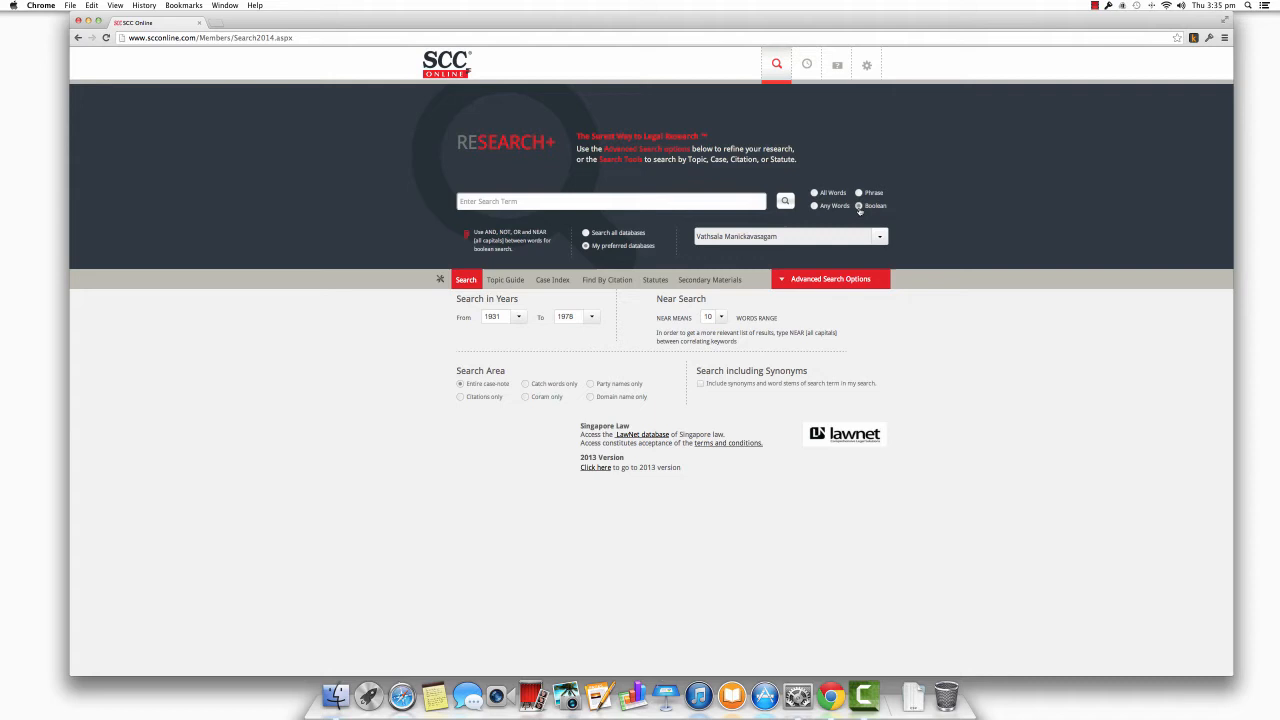
{"action": "mouse_move", "coordinate": [532, 168]}
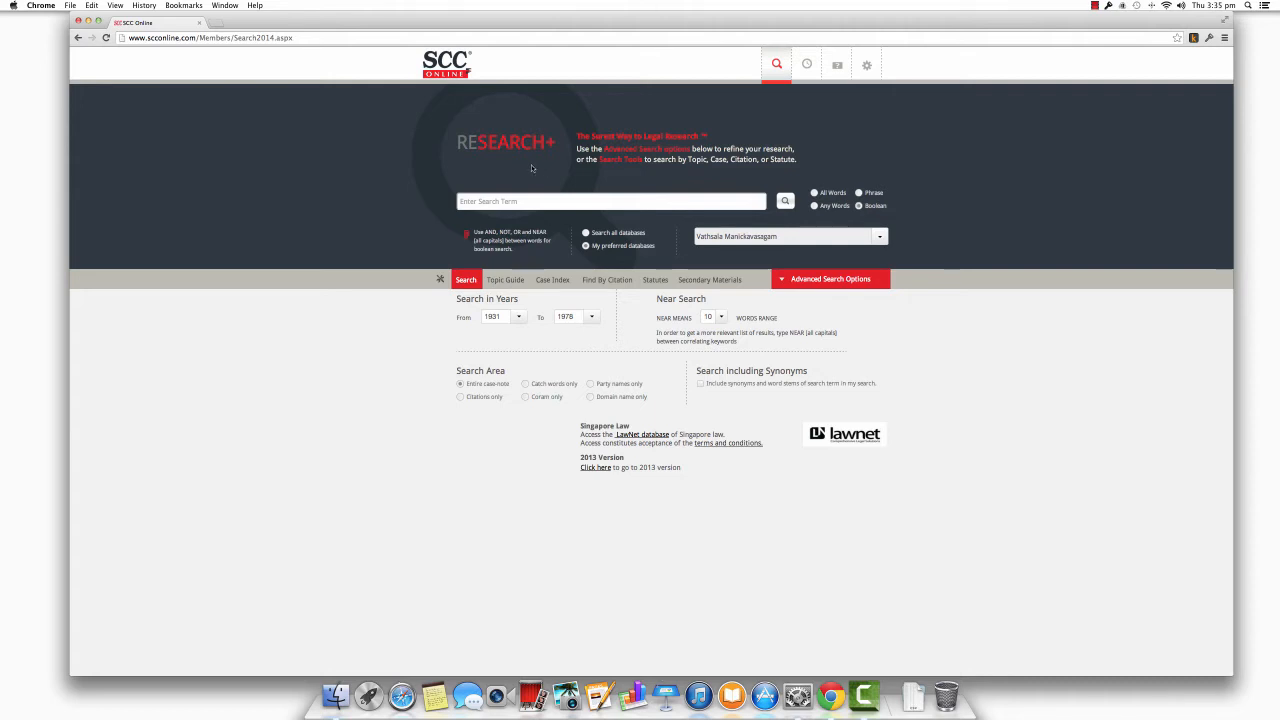
Enter the query 'negligence NEAR tort', completing 'negligence' from the suggestions.
{"action": "type", "text": "negligence"}
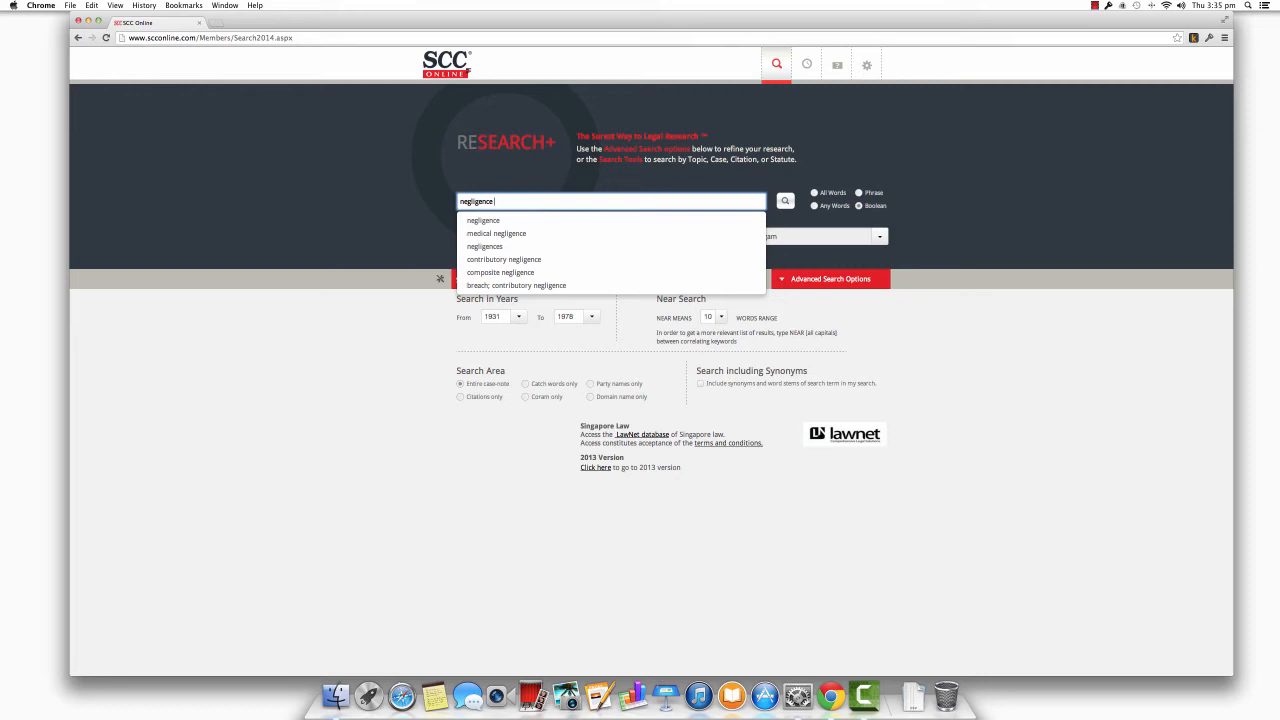
{"action": "type", "text": "NEAR tort"}
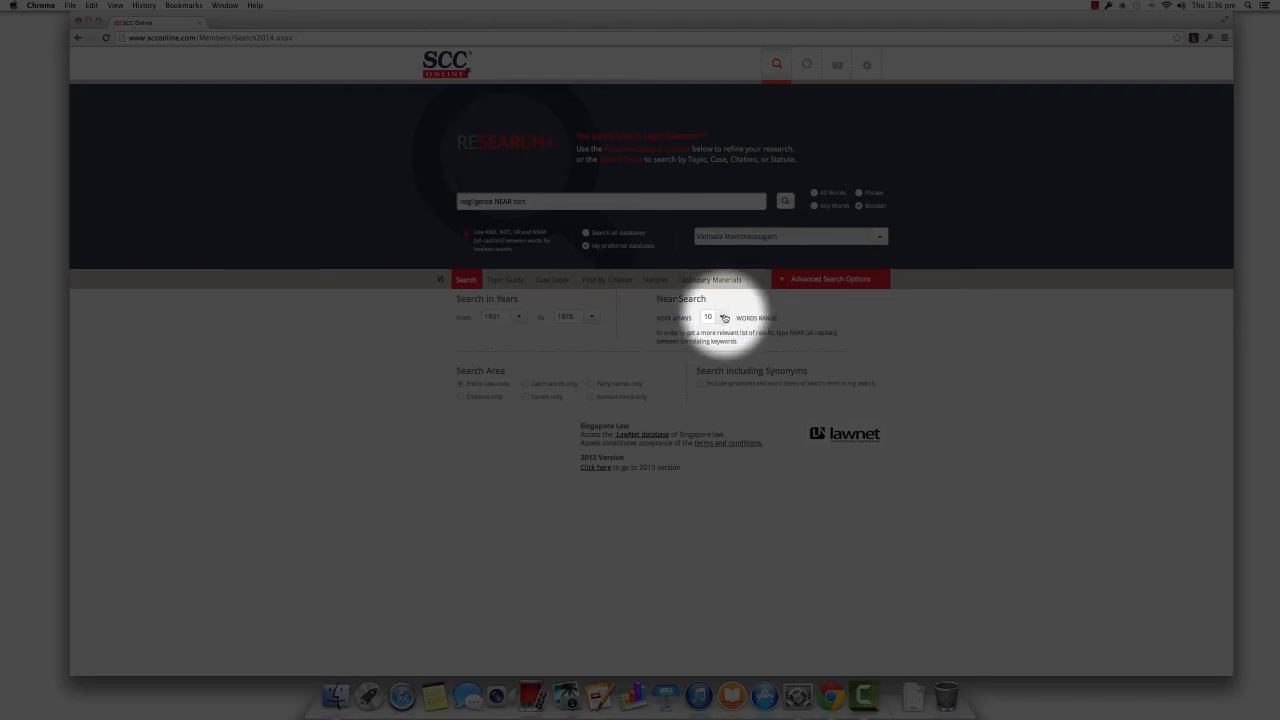
Set the NEAR MEANS words range to 17.
{"action": "left_click", "coordinate": [710, 316]}
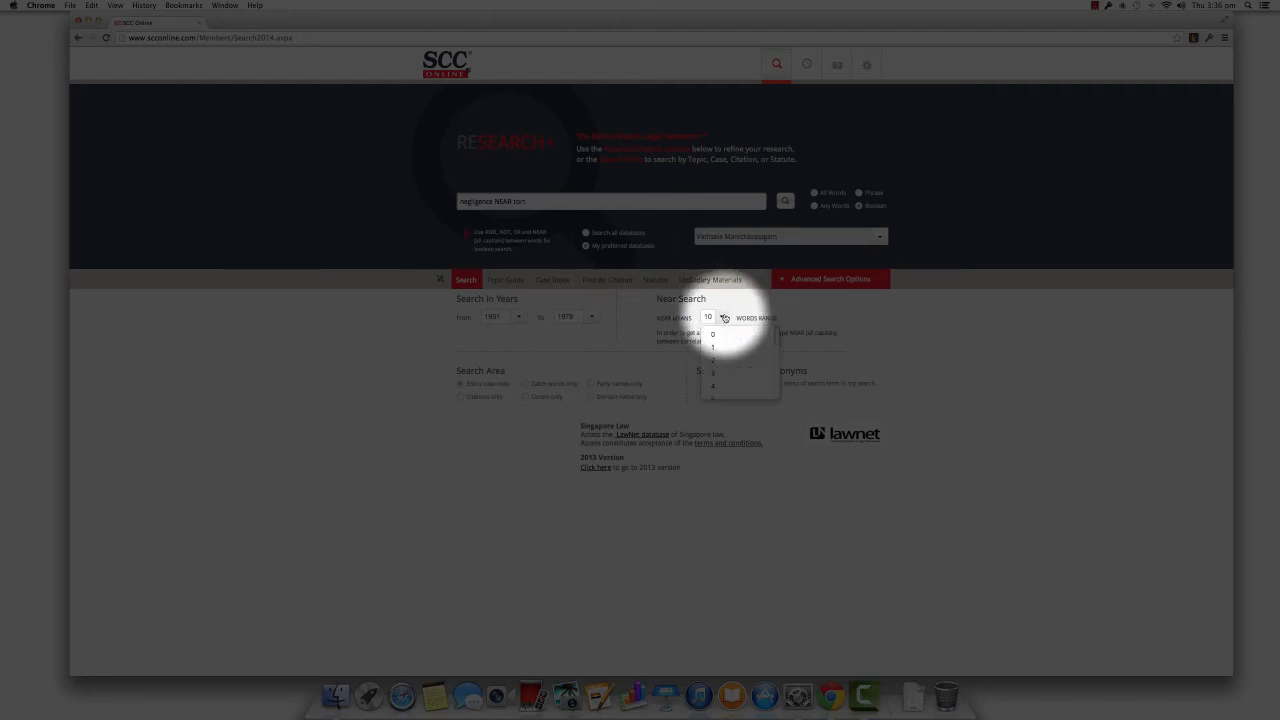
{"action": "scroll", "scroll_direction": "down", "scroll_amount": 3}
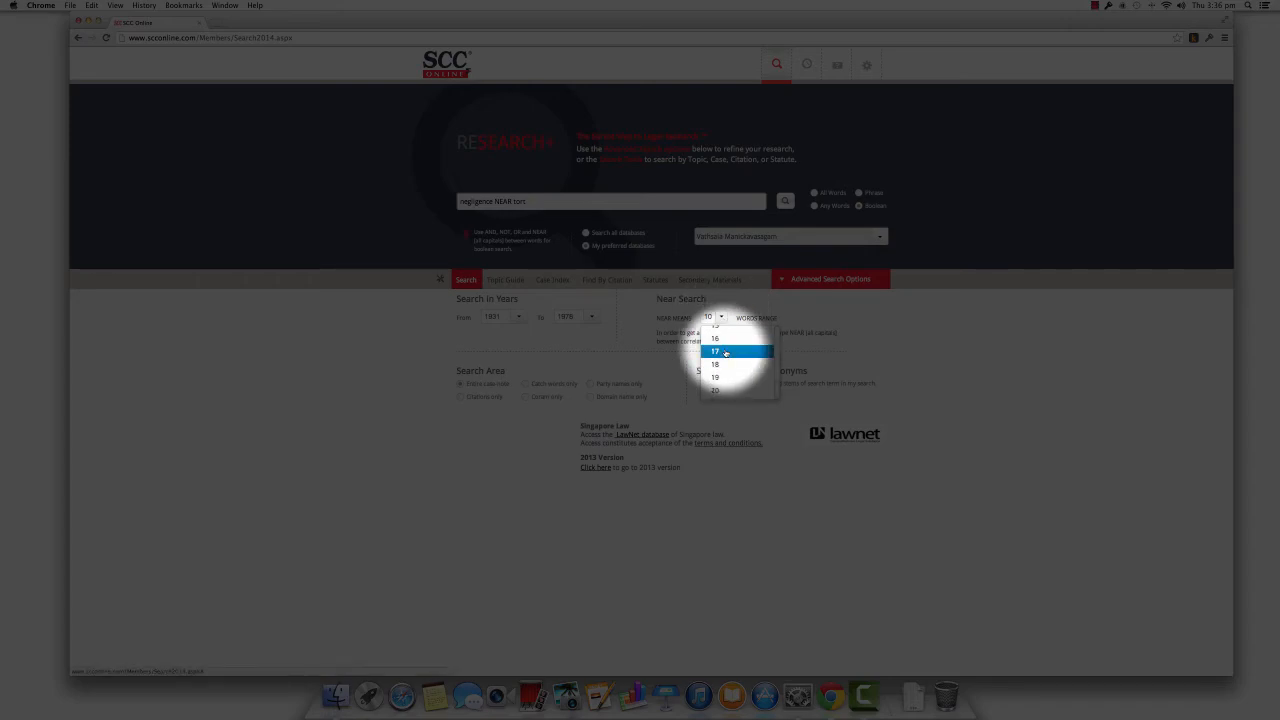
{"action": "left_click", "coordinate": [714, 352]}
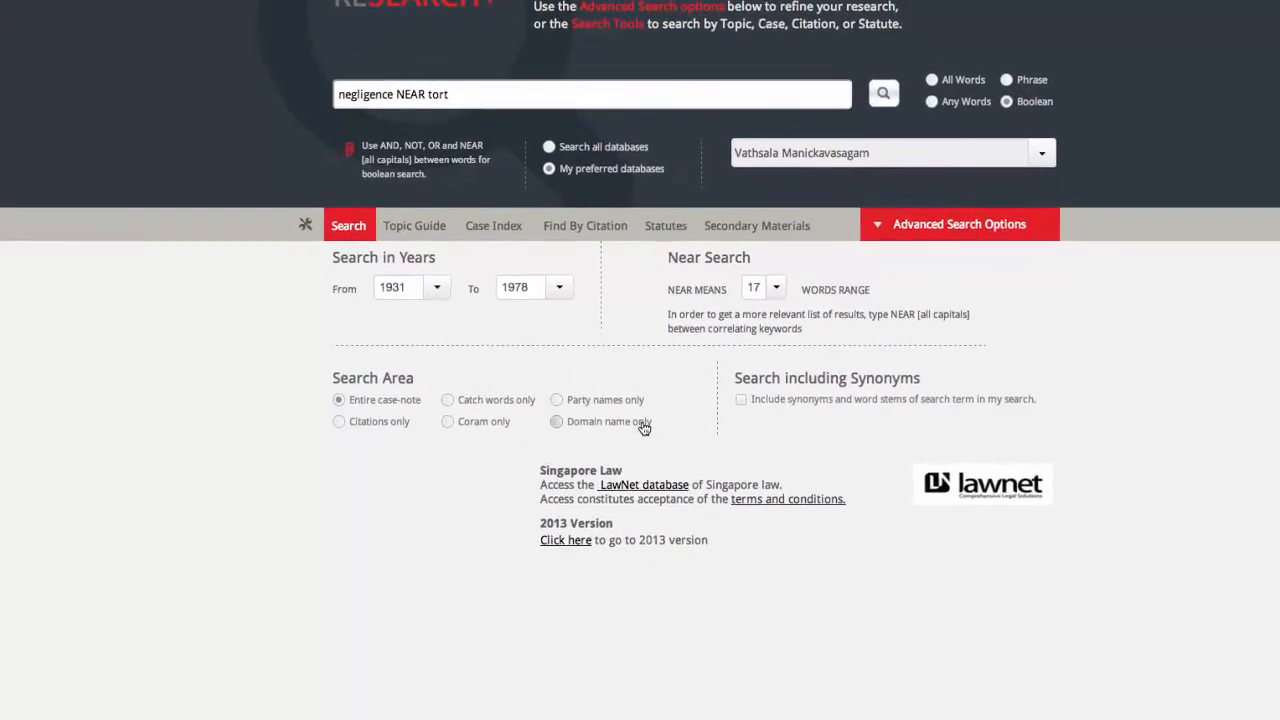
Cycle the Search Area through citations, catch words and coram toward Domain name only.
{"action": "scroll", "scroll_direction": "up", "scroll_amount": 3}
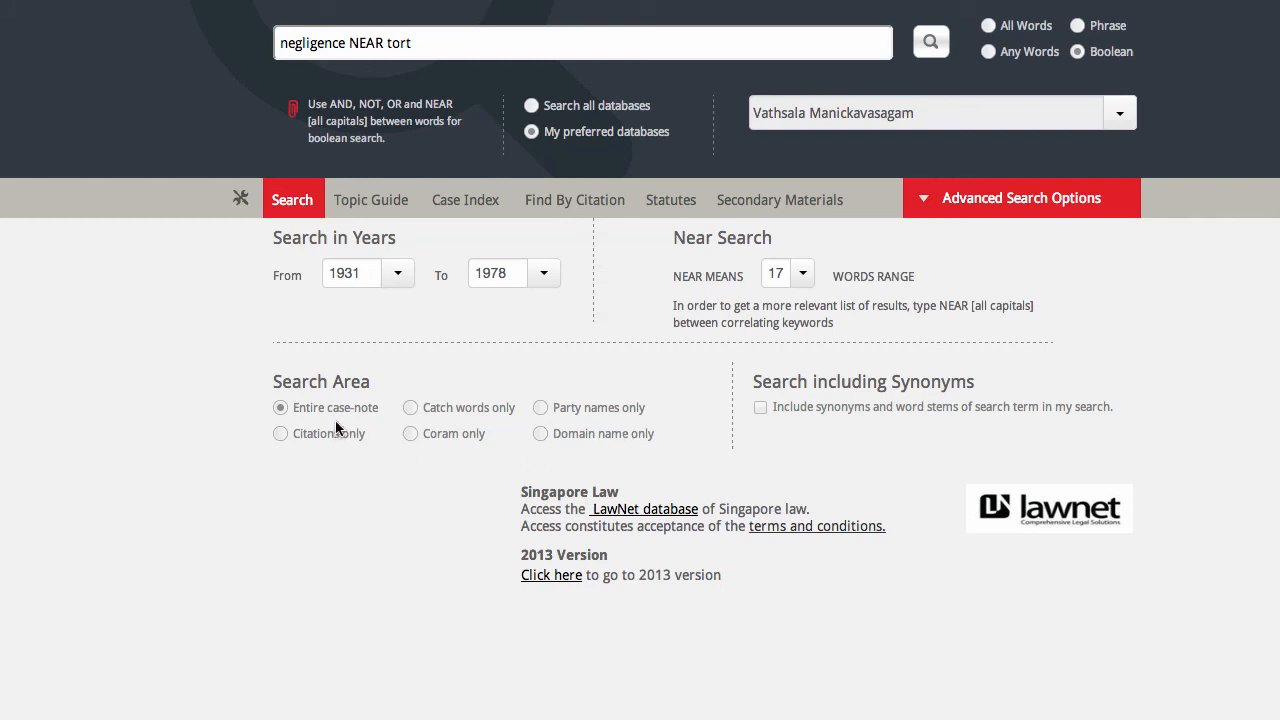
{"action": "left_click", "coordinate": [280, 432]}
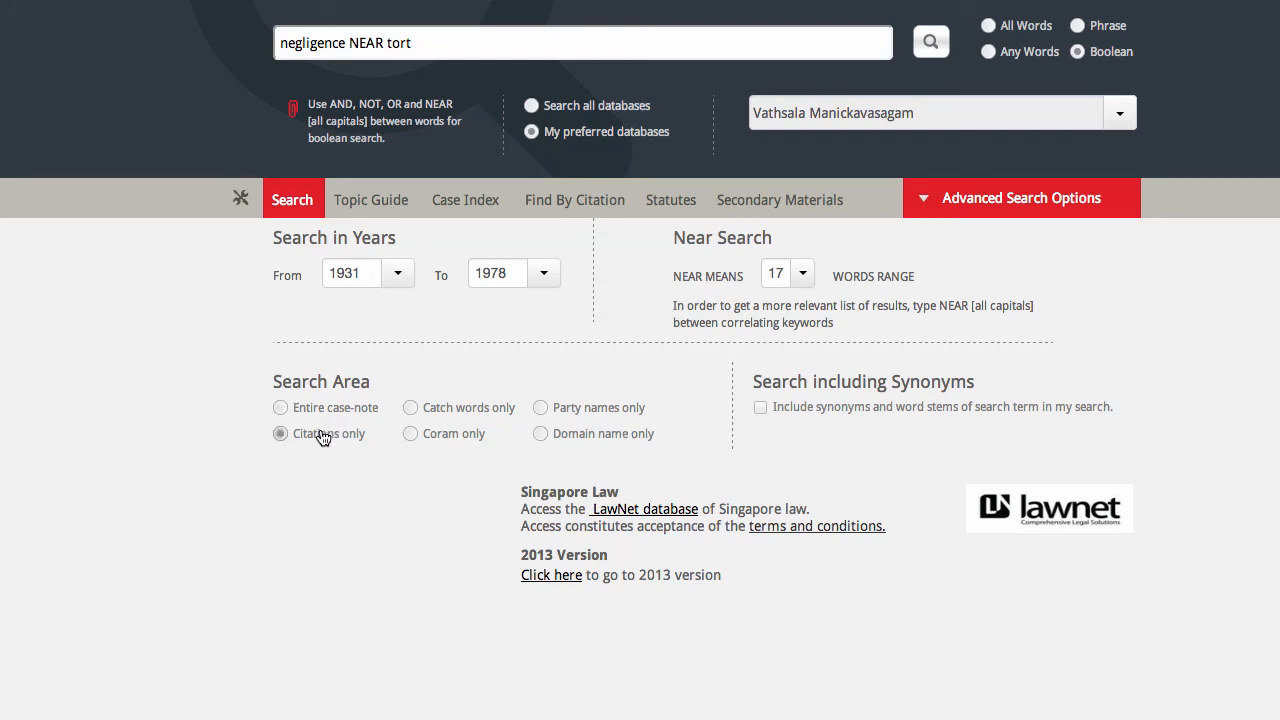
{"action": "left_click", "coordinate": [410, 408]}
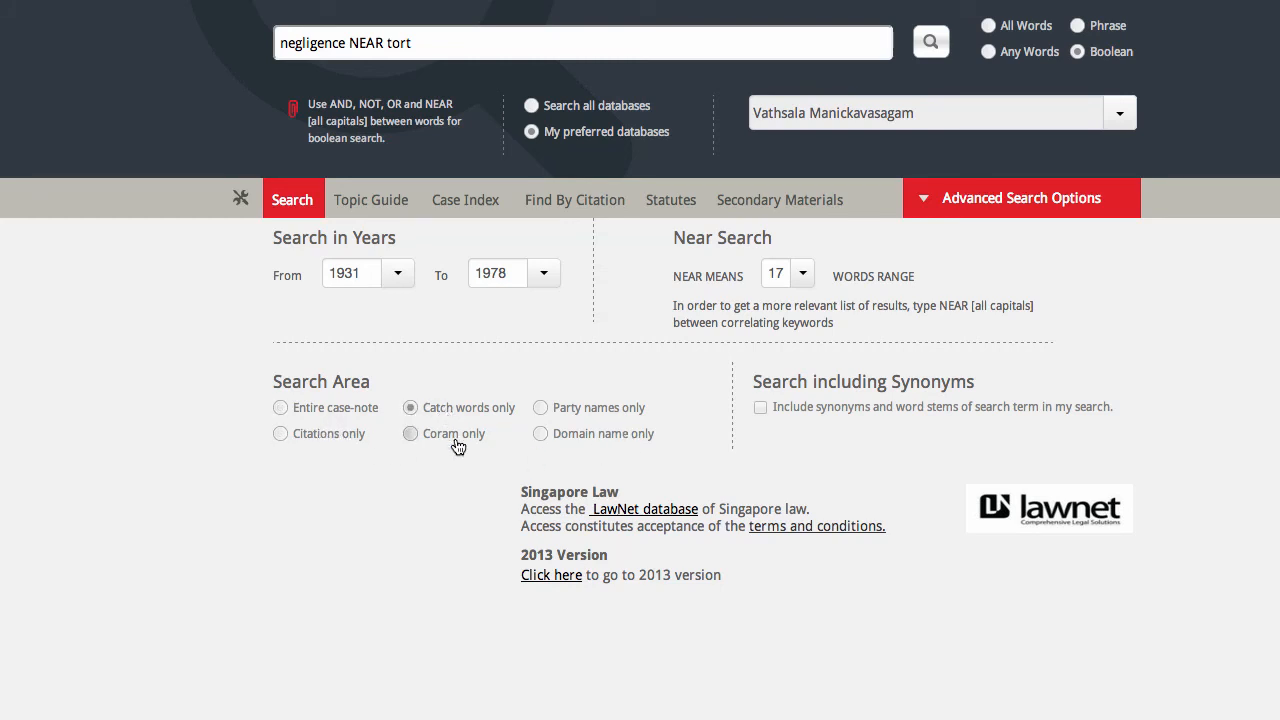
{"action": "left_click", "coordinate": [540, 406]}
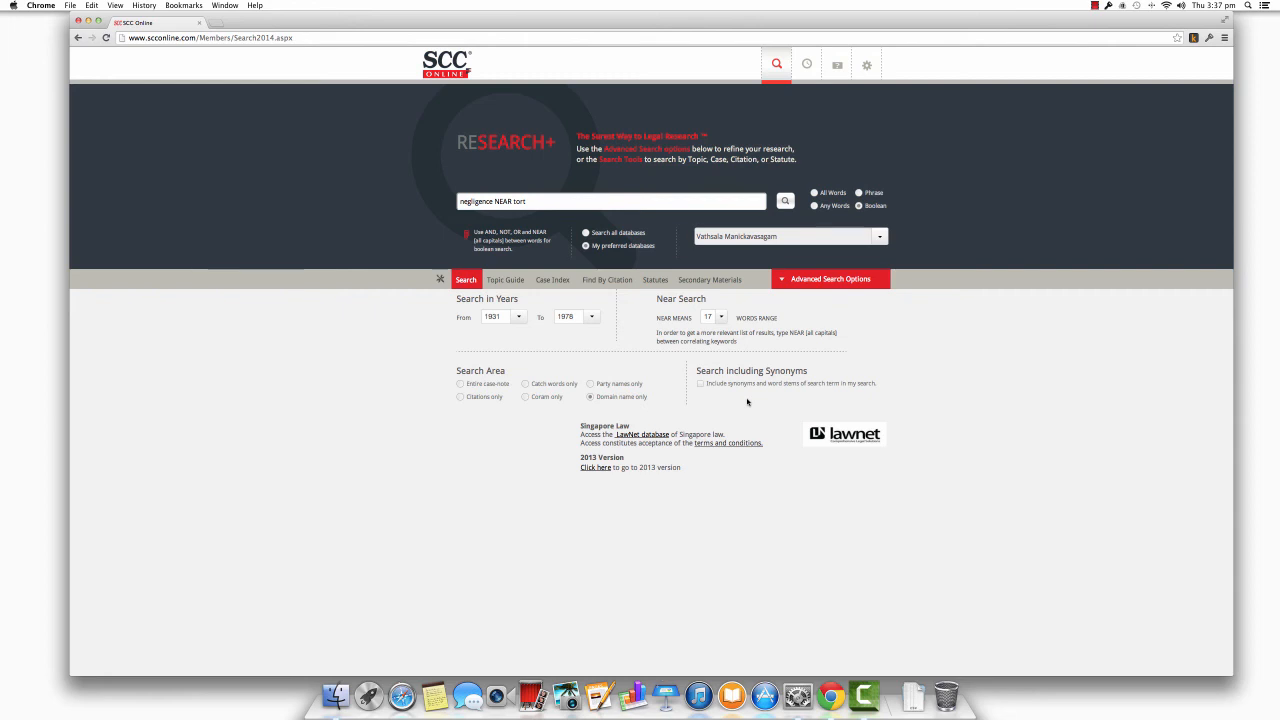
{"action": "mouse_move", "coordinate": [652, 318]}
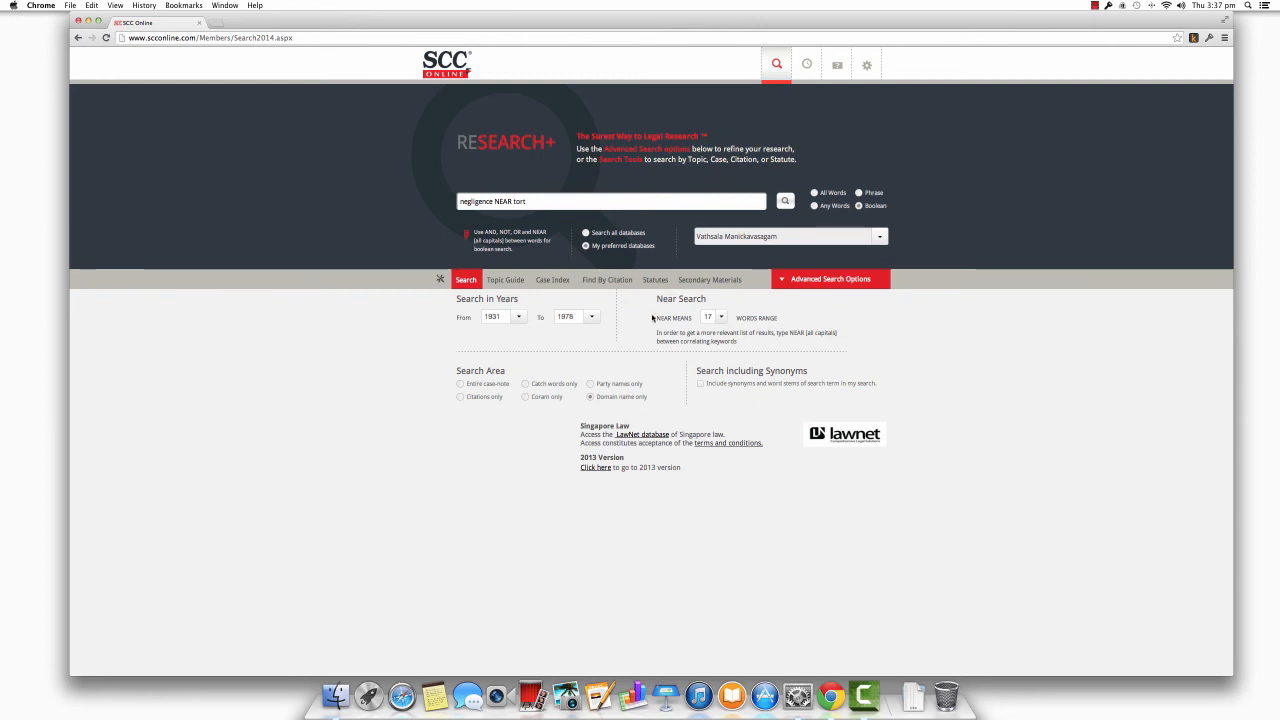
Show the list of earlier query suggestions for 'negligence NEAR tort'.
{"action": "left_click", "coordinate": [610, 200]}
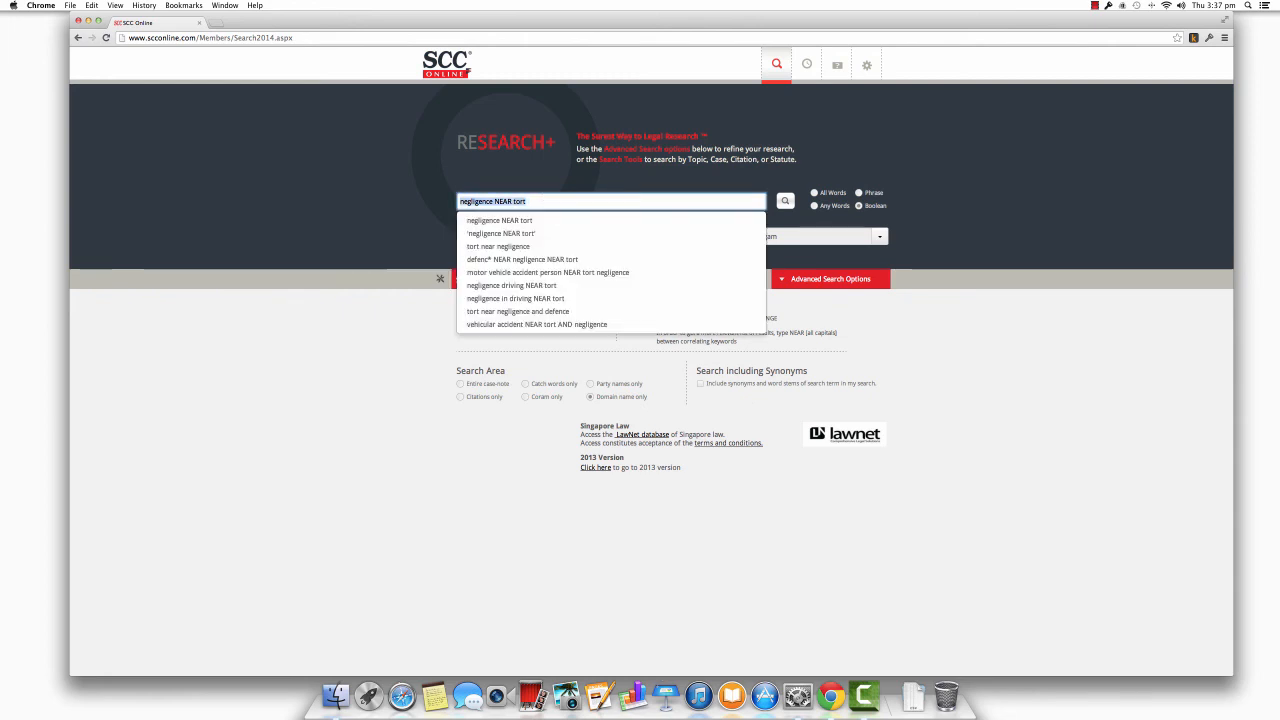